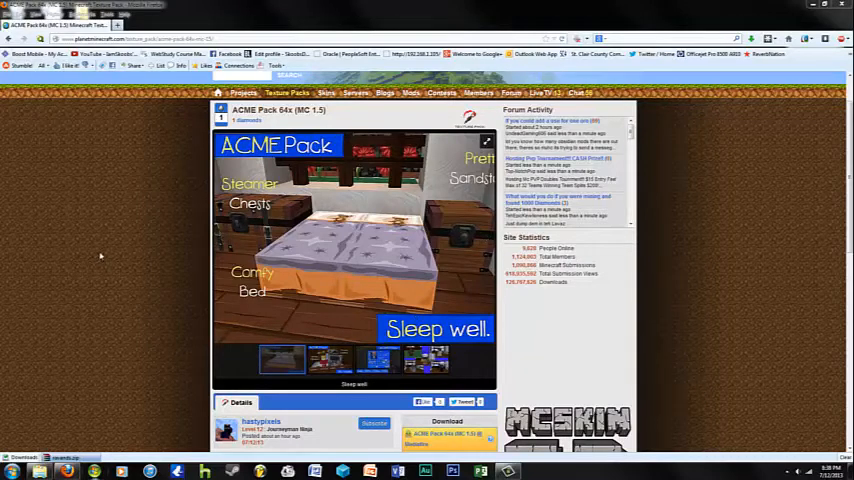
Download the ACME_Pack_64x_MC15.zip archive from the MediaFire page to the desktop
scroll("down", 3)
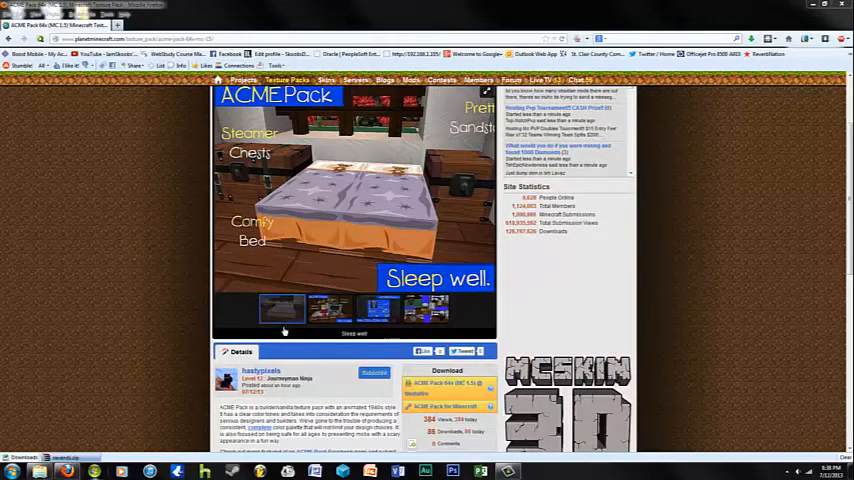
mouse_move(760, 220)
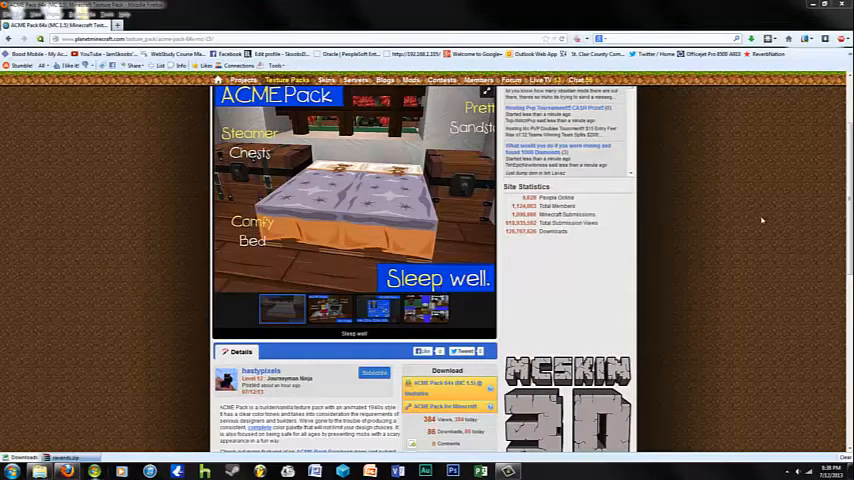
mouse_move(690, 224)
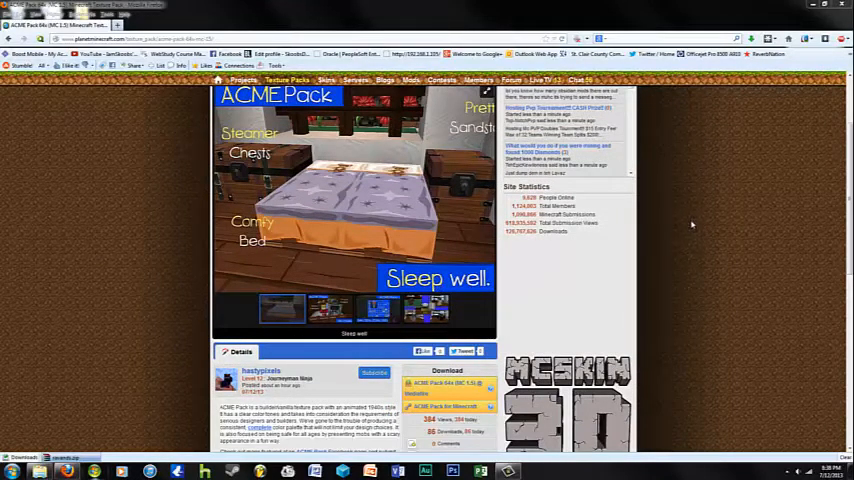
scroll("down", 3)
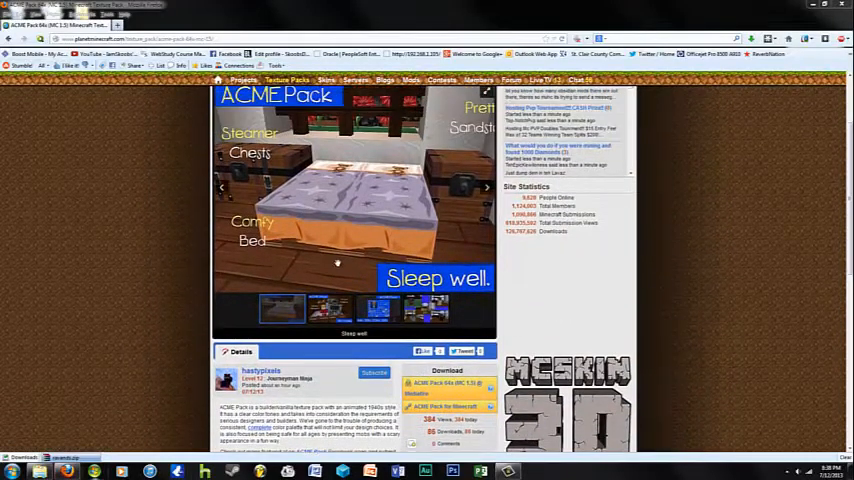
scroll("up", 3)
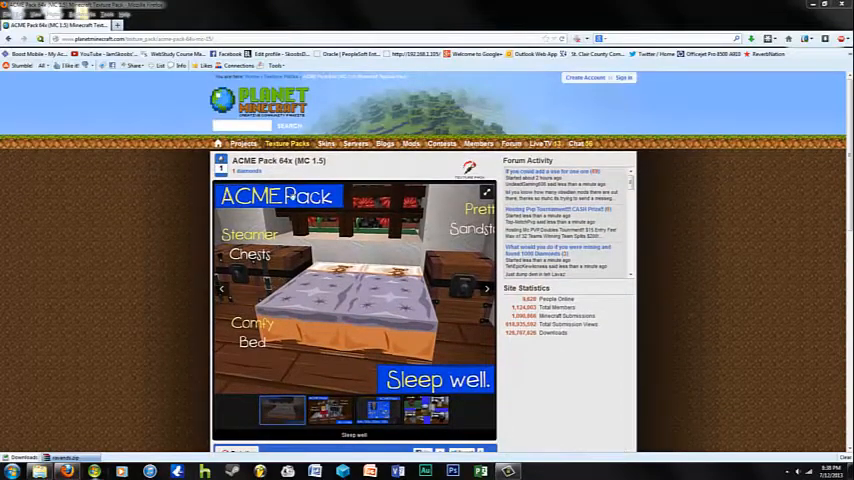
scroll("down", 3)
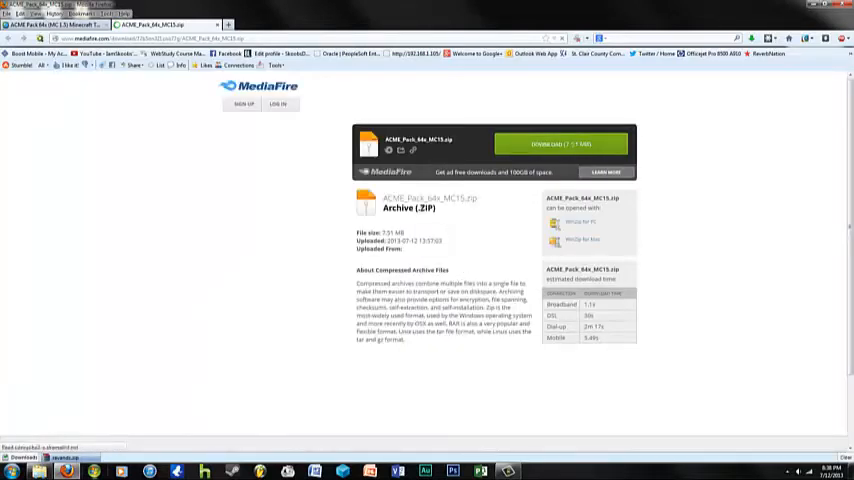
mouse_move(298, 236)
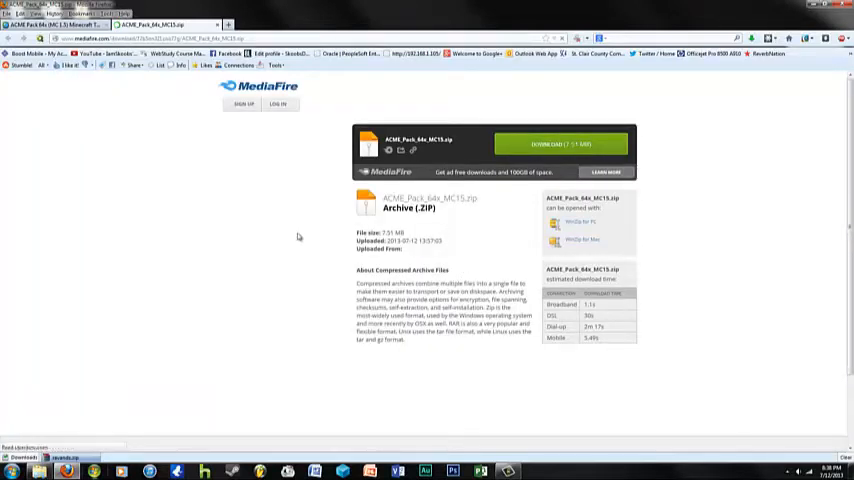
left_click(560, 144)
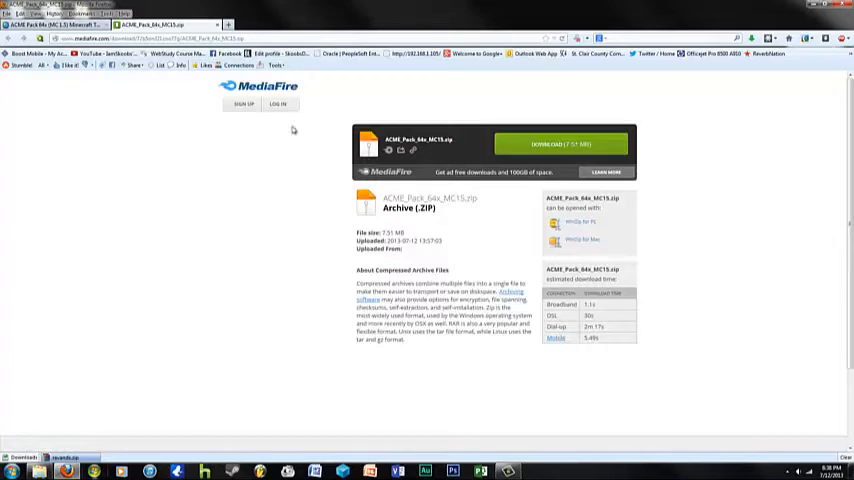
mouse_move(320, 336)
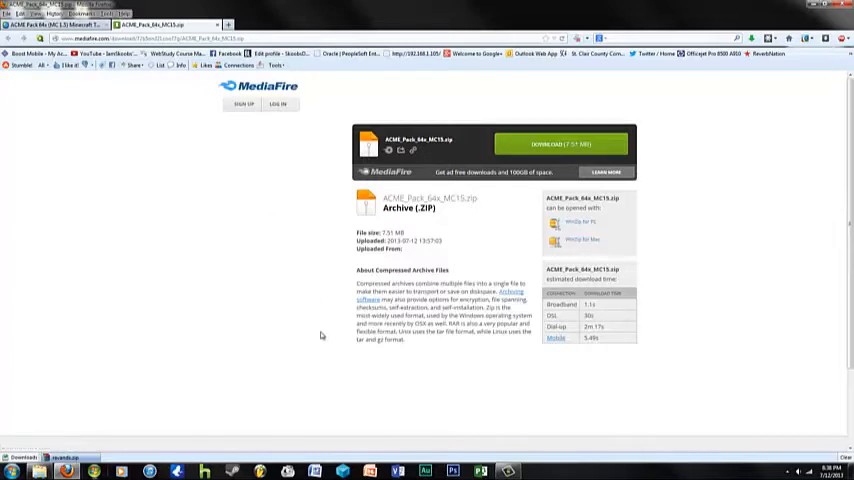
mouse_move(266, 240)
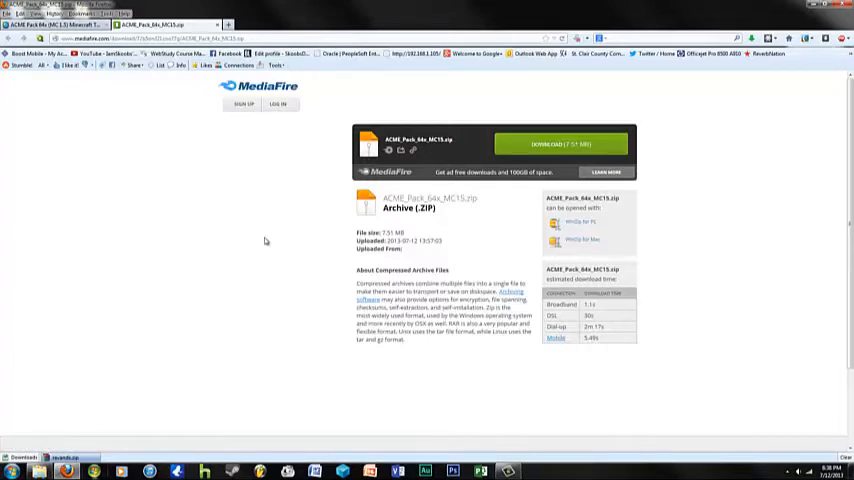
mouse_move(772, 84)
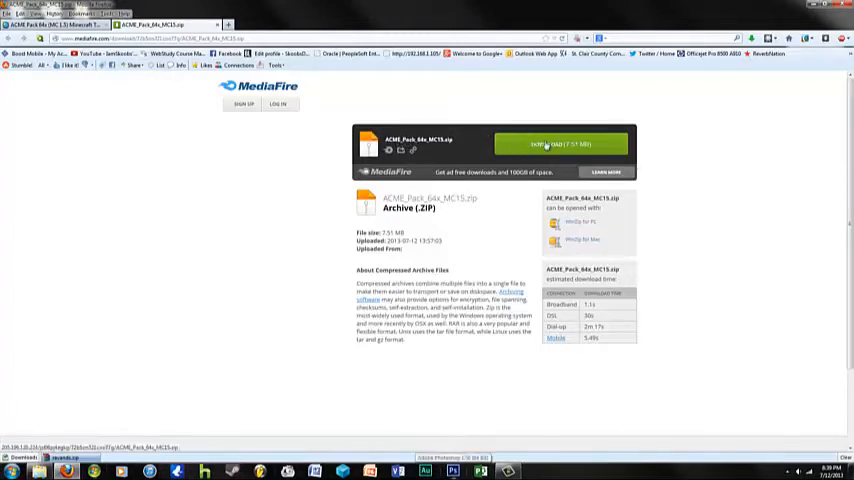
left_click(560, 144)
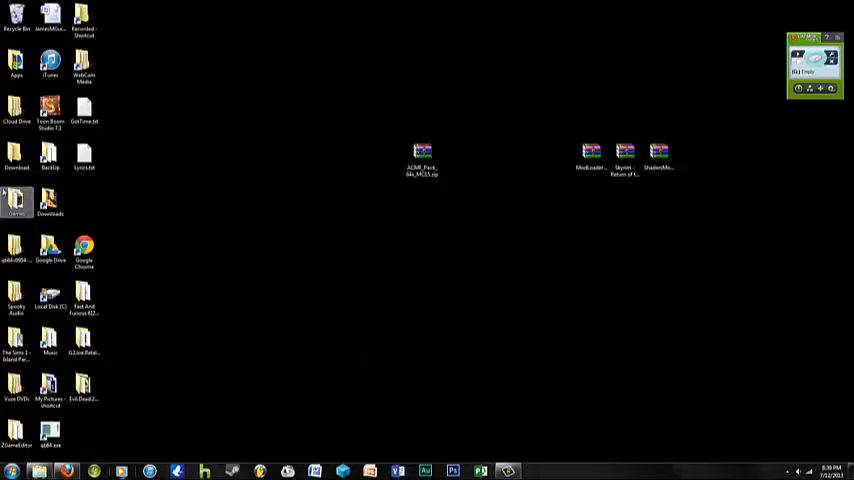
Start the Minecraft Launcher from its desktop shortcut
double_click(16, 200)
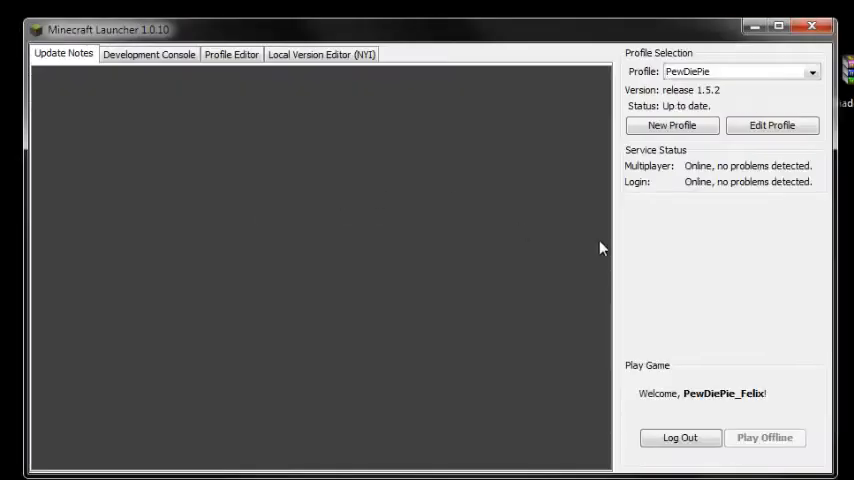
mouse_move(716, 104)
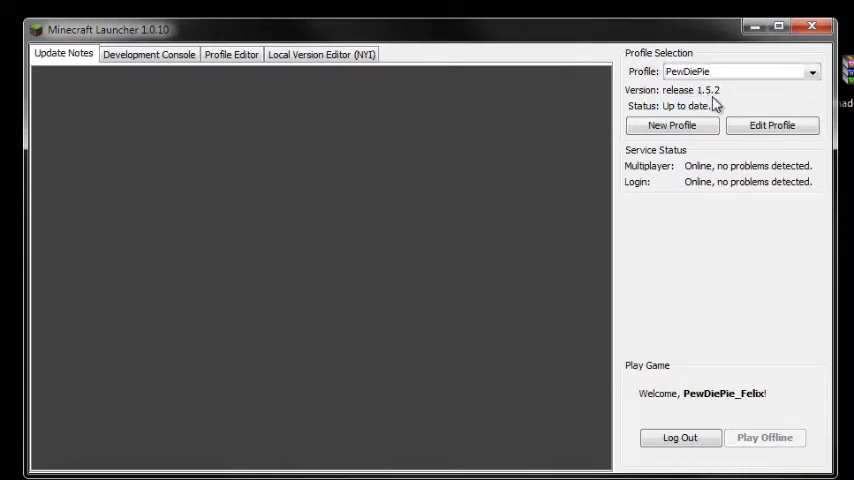
mouse_move(724, 216)
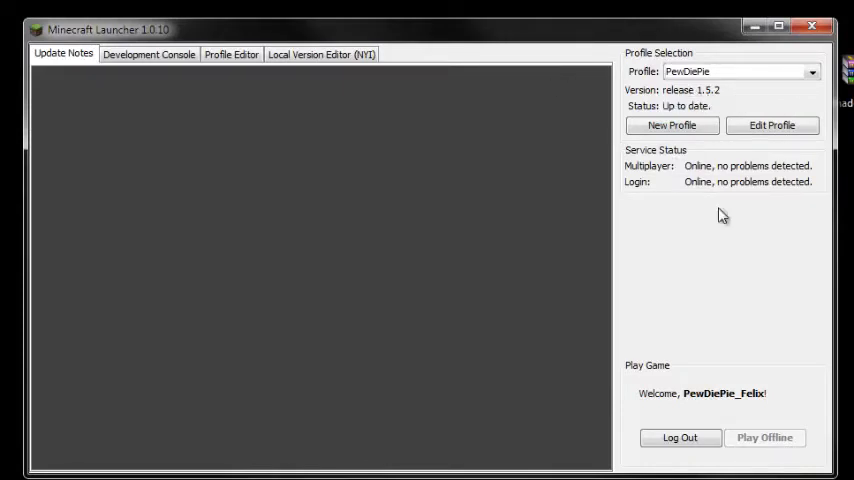
mouse_move(228, 396)
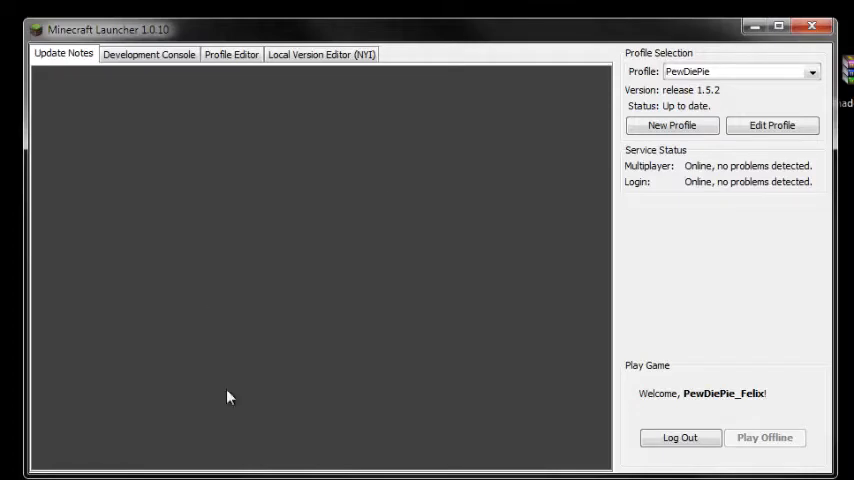
mouse_move(740, 278)
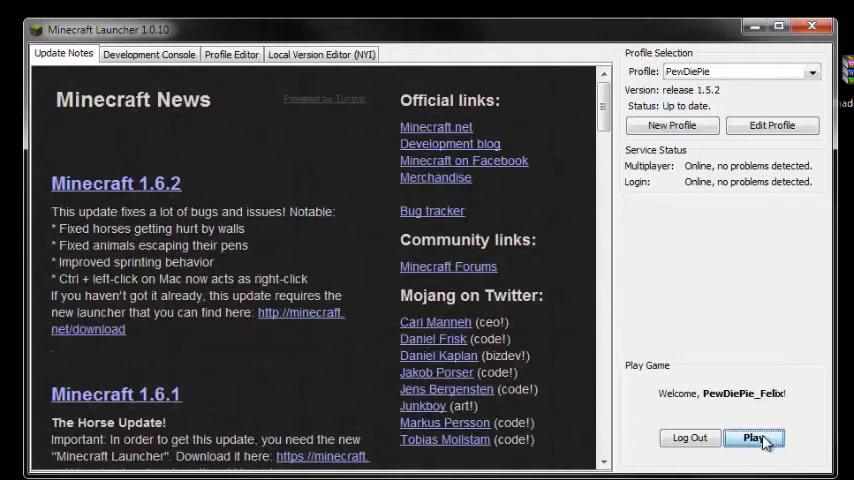
Launch the release 1.5.2 game from the launcher with its startup log showing
left_click(754, 438)
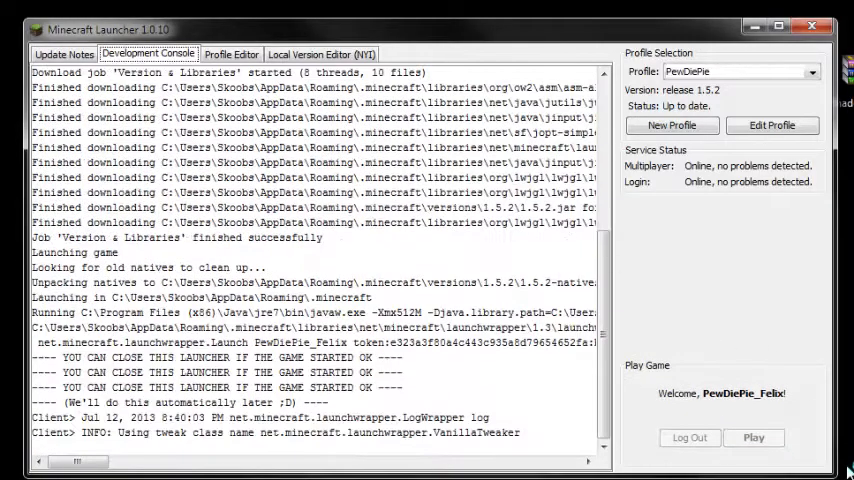
left_click(754, 438)
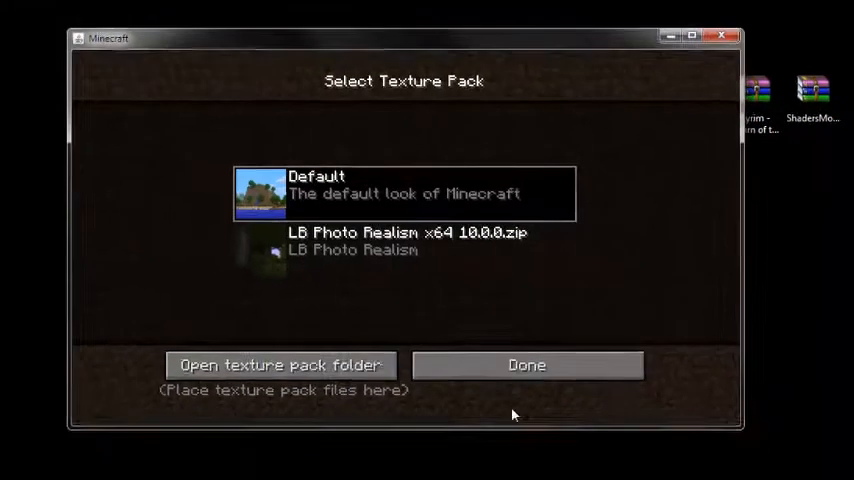
Copy the ACME zip into the texture pack folder and return to the title menu
left_click(282, 364)
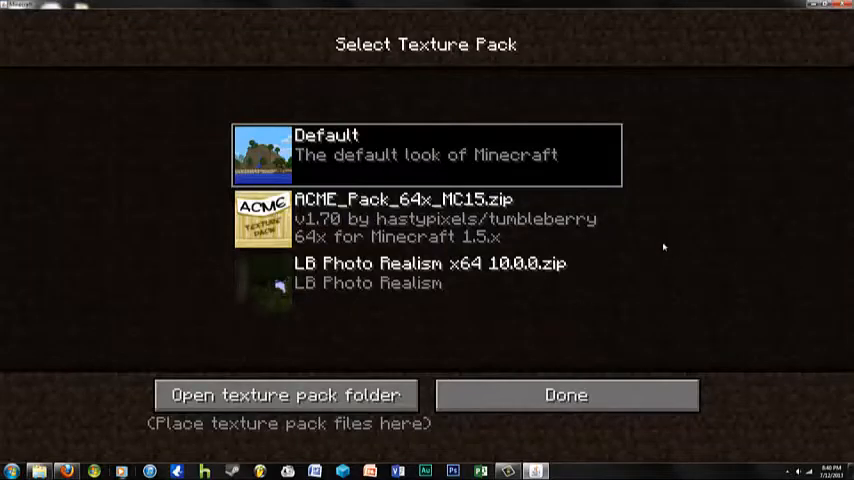
mouse_move(356, 352)
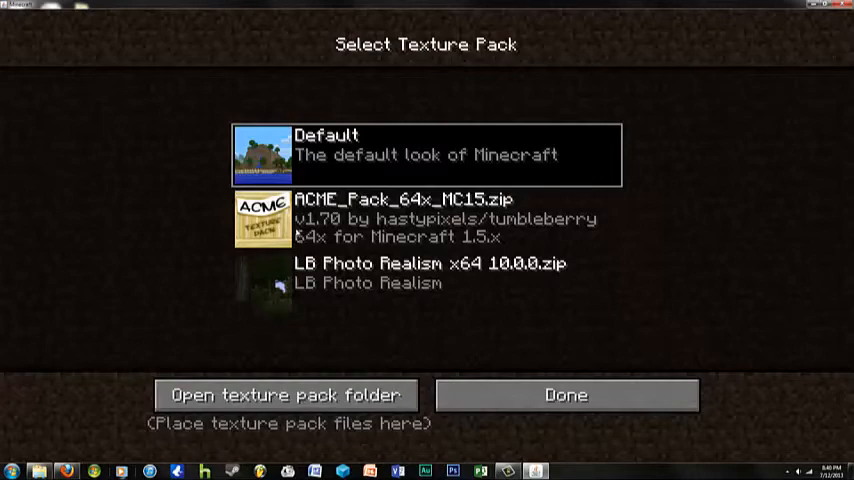
left_click(566, 394)
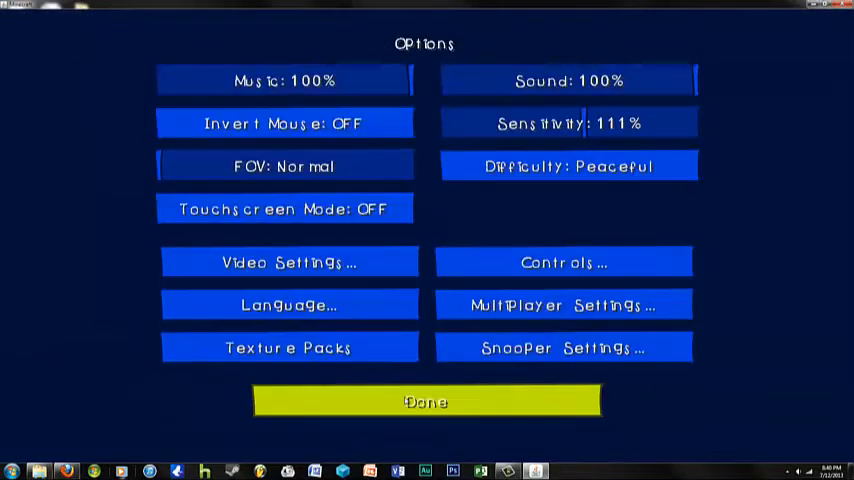
left_click(424, 400)
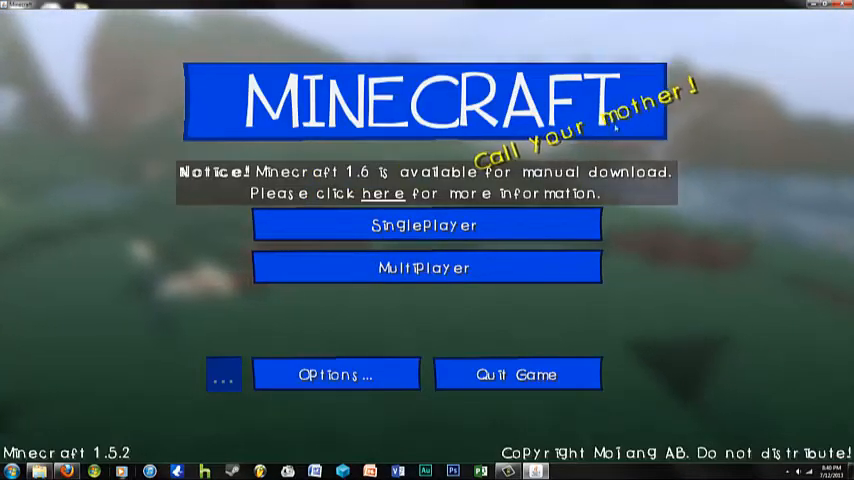
Load the Eldaria V3.1 world from the saved worlds list
left_click(424, 224)
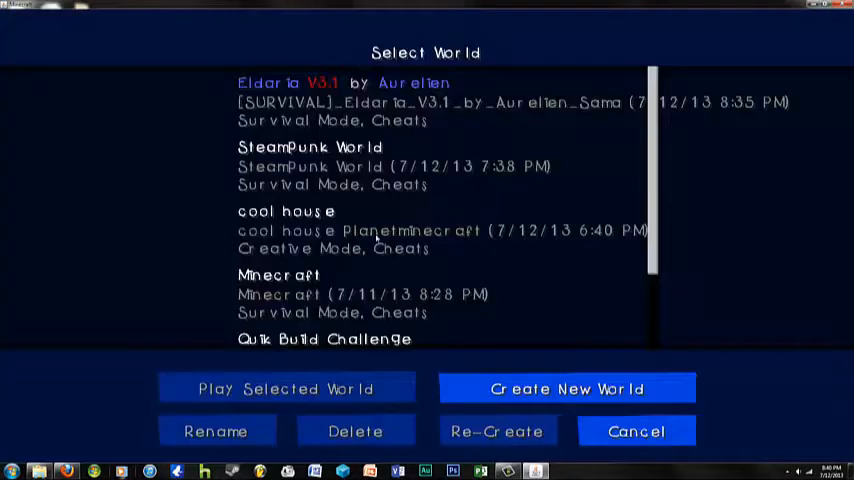
scroll("down", 3)
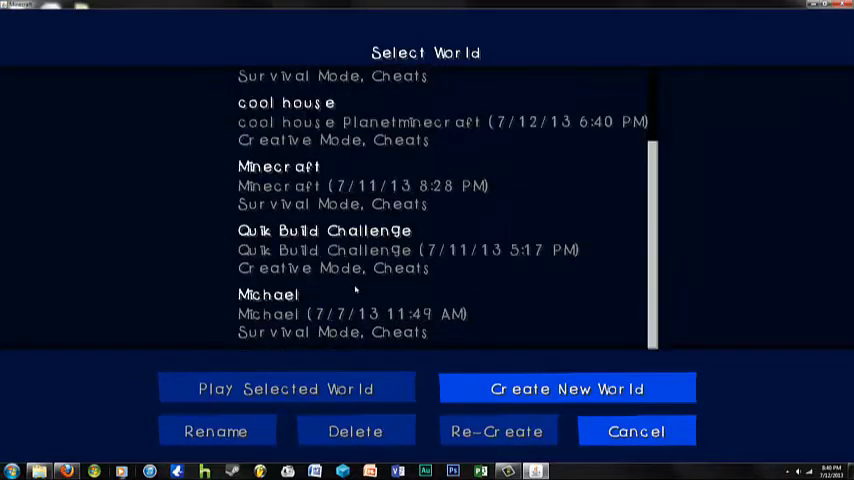
scroll("up", 3)
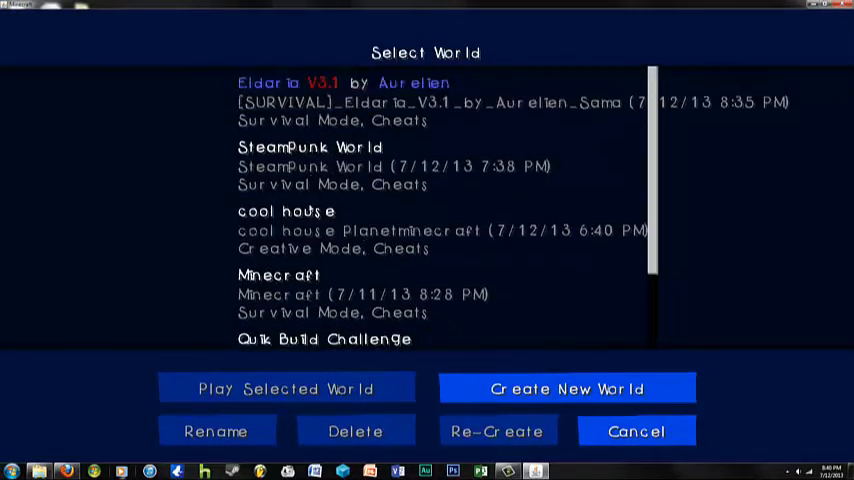
left_click(288, 388)
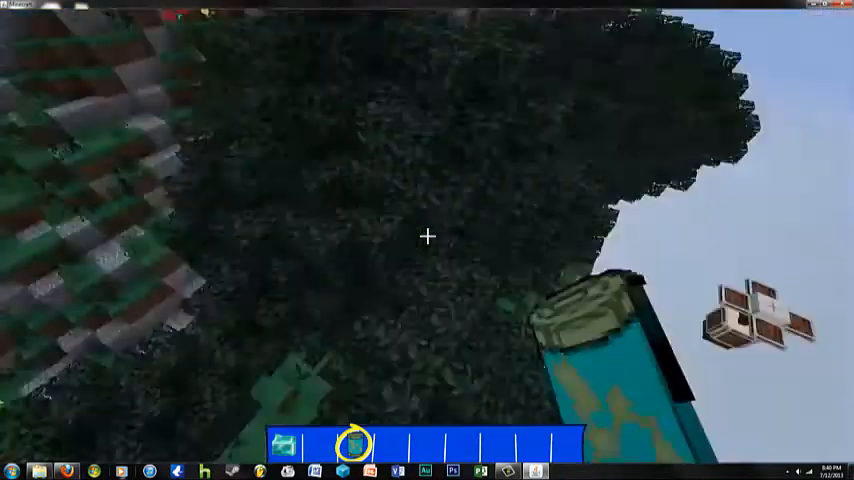
mouse_move(428, 240)
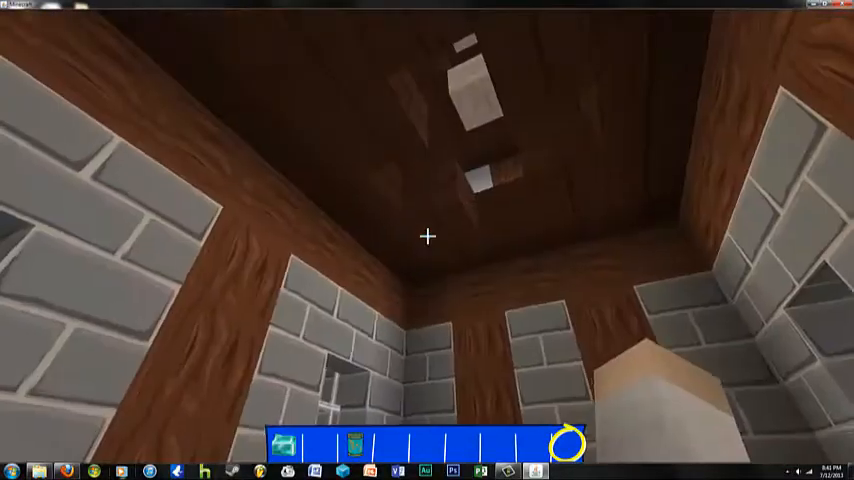
mouse_move(428, 240)
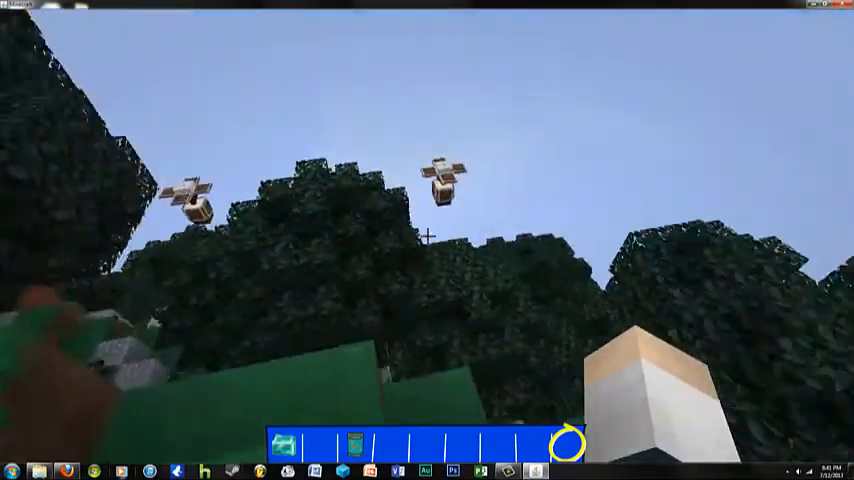
key("e")
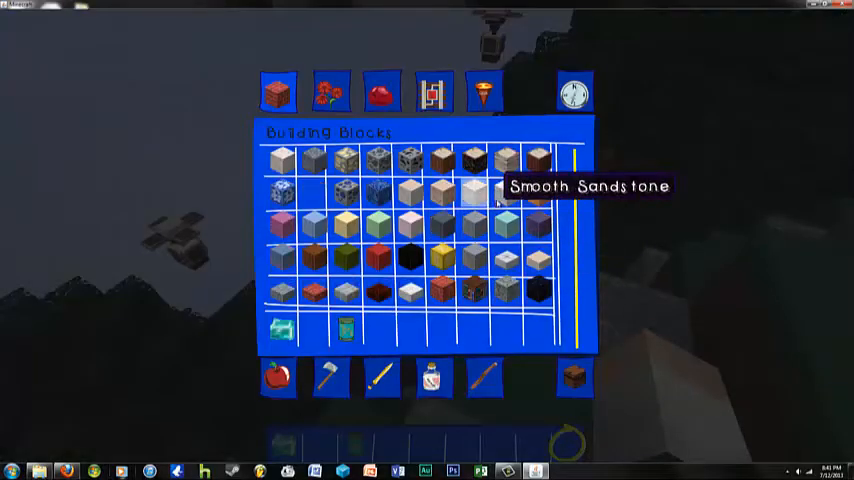
scroll("down", 3)
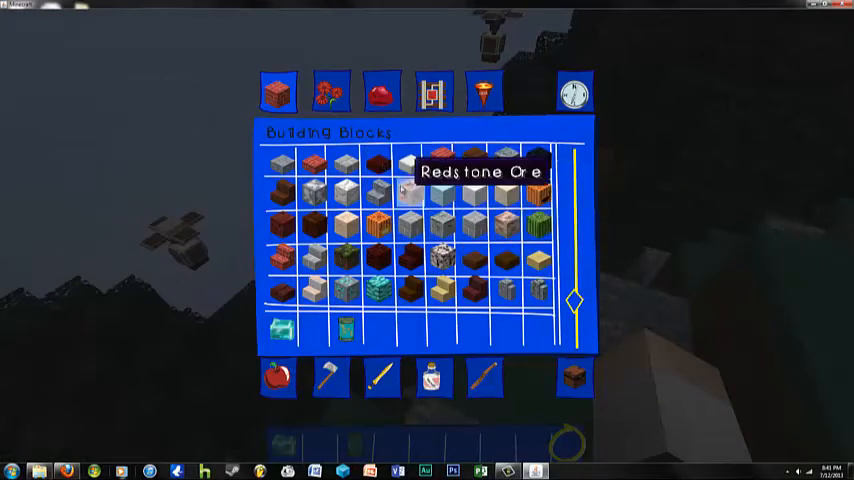
left_click(332, 92)
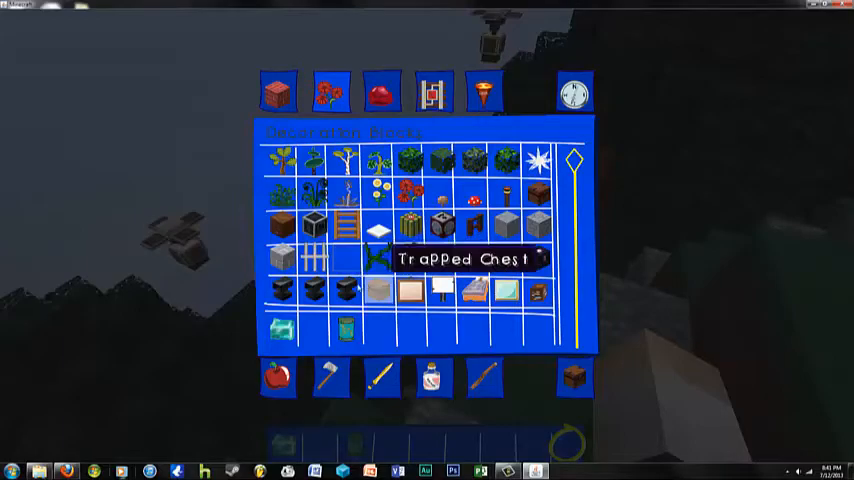
key("Escape")
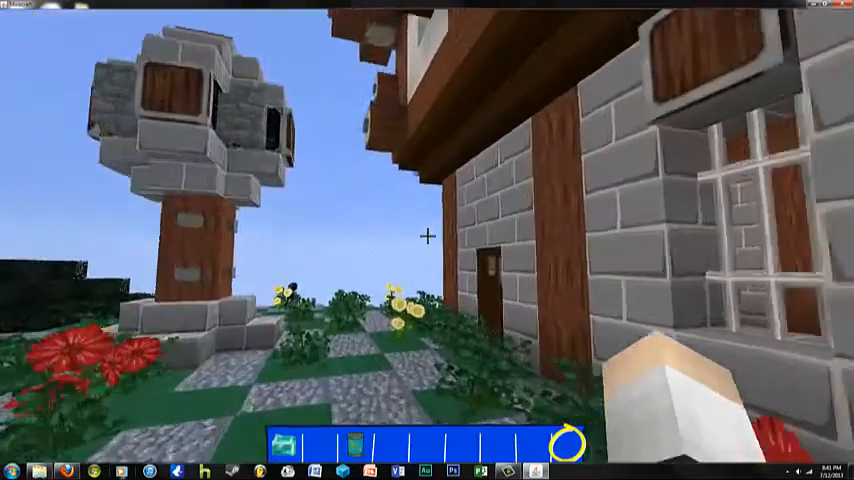
key("e")
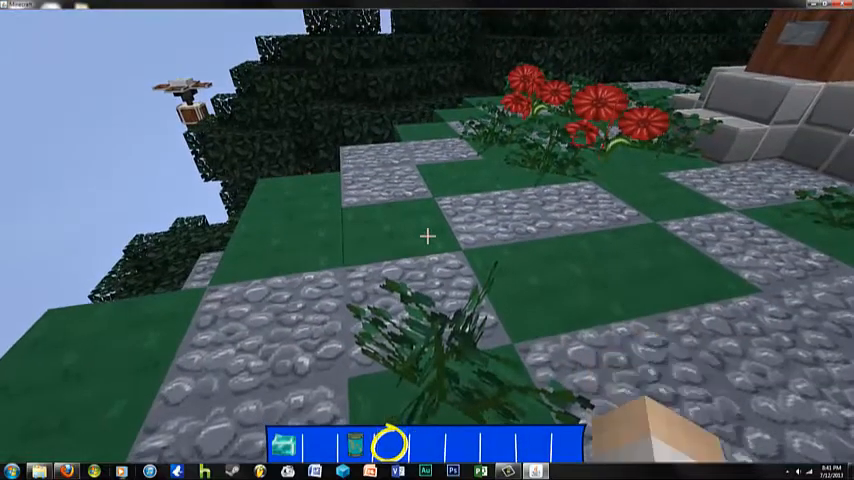
mouse_move(428, 240)
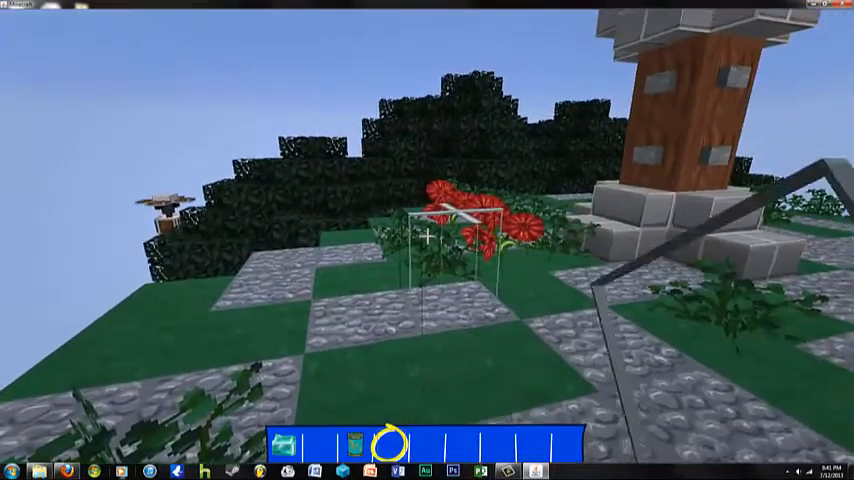
mouse_move(428, 240)
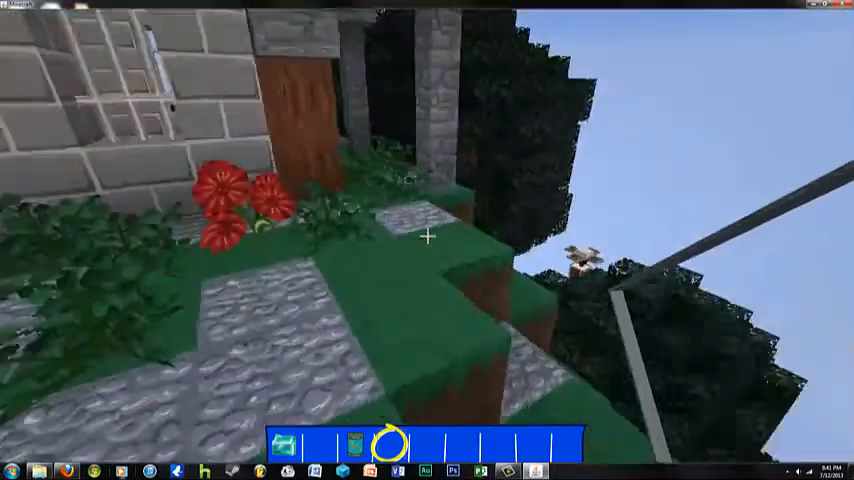
mouse_move(428, 240)
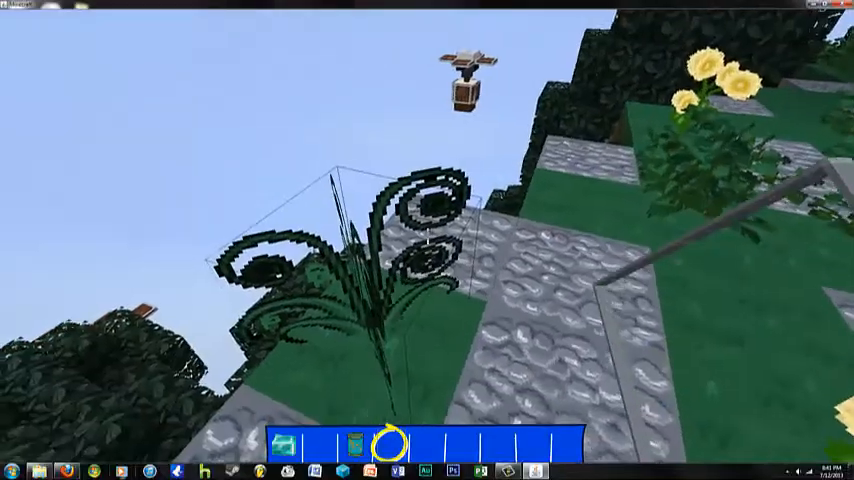
key("e")
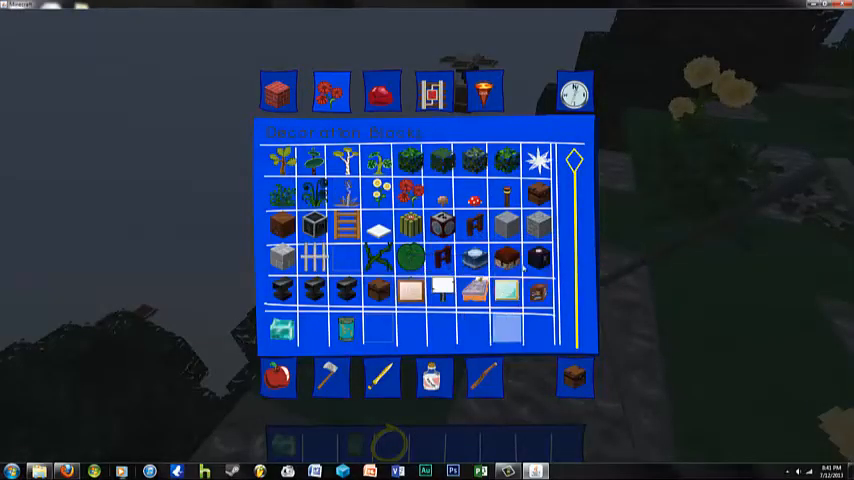
mouse_move(344, 164)
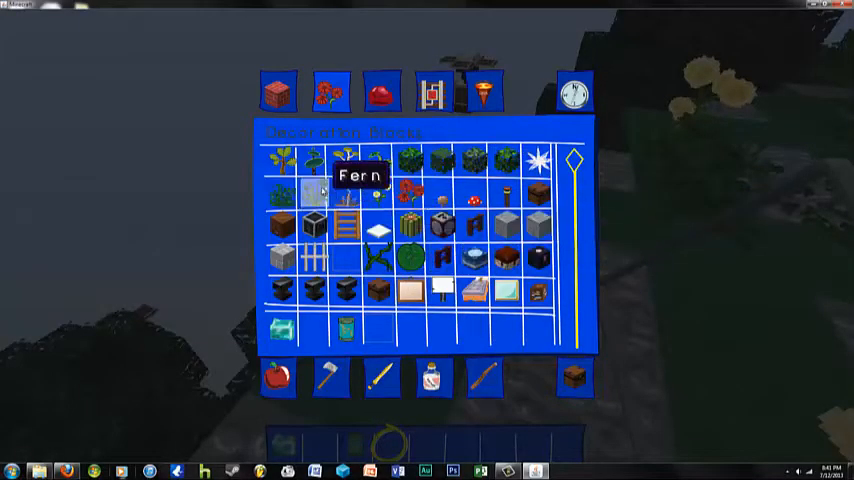
key("Escape")
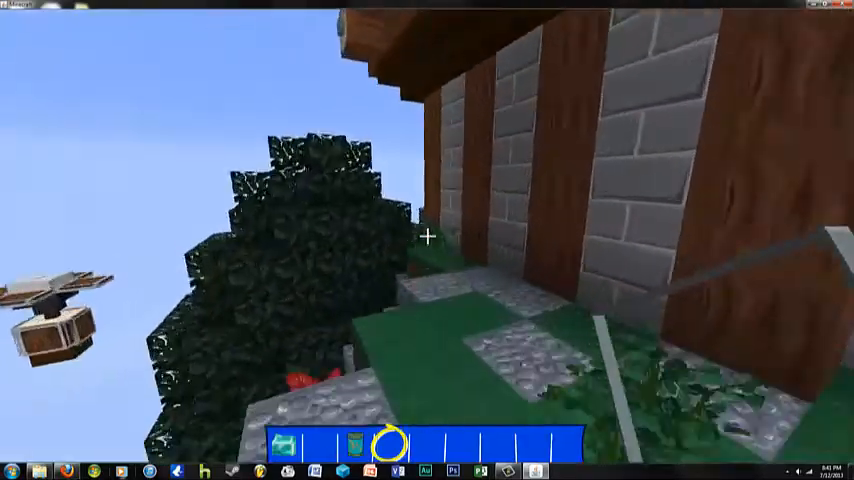
mouse_move(428, 240)
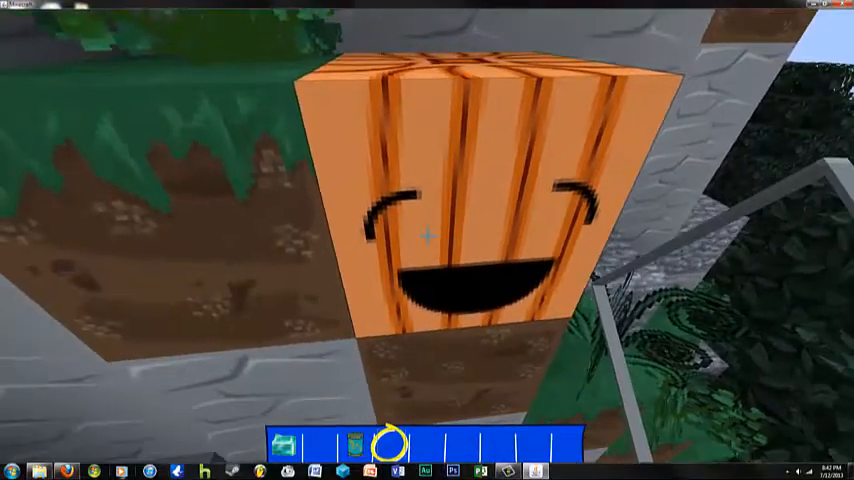
mouse_move(428, 236)
type("/time set ni")
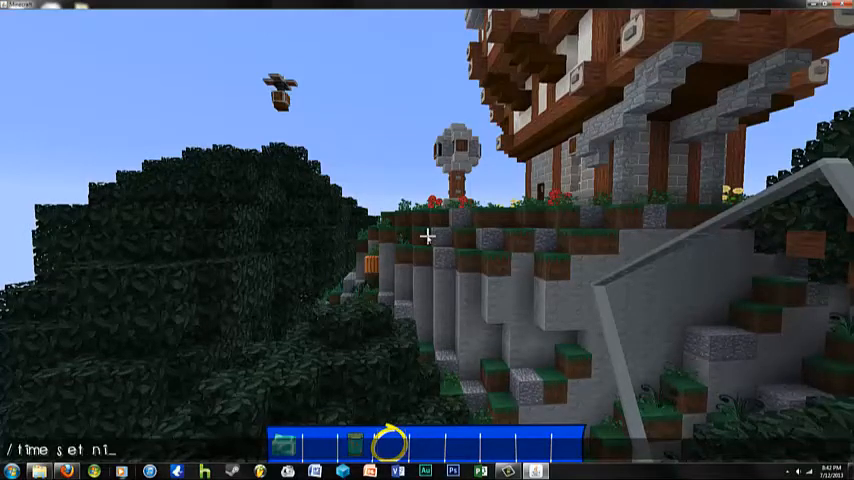
Run the /time set night command, setting world time to 12500
key("Return")
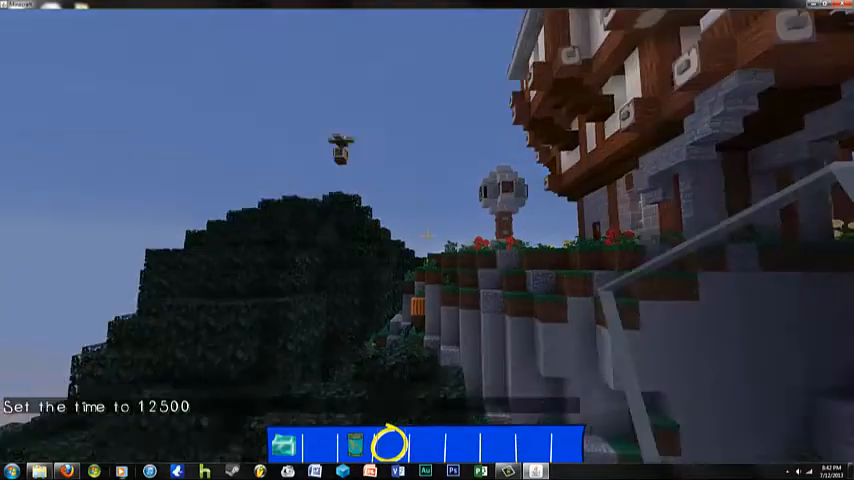
mouse_move(428, 236)
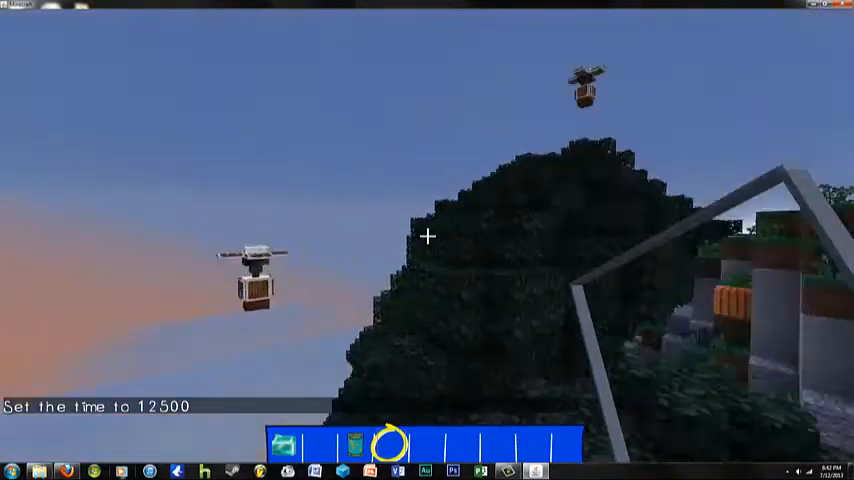
mouse_move(428, 236)
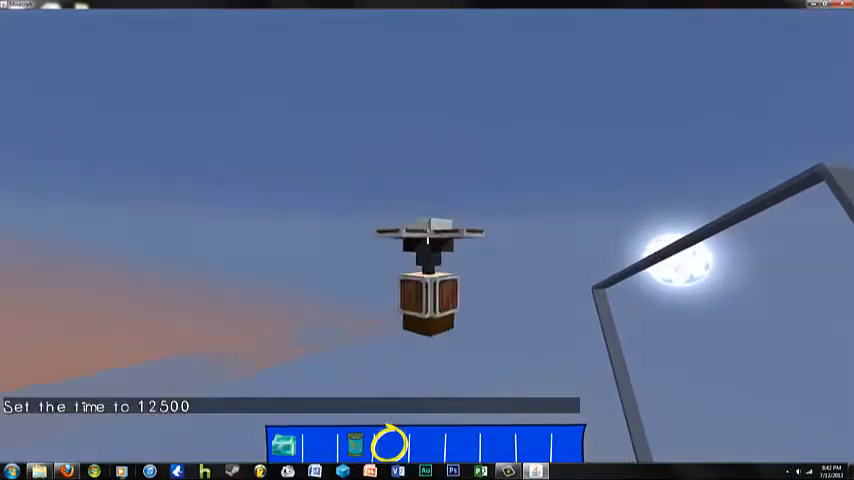
mouse_move(428, 240)
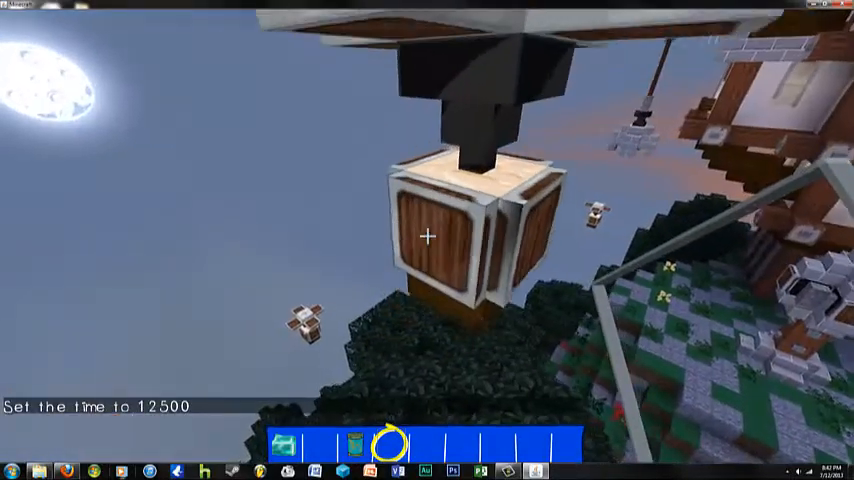